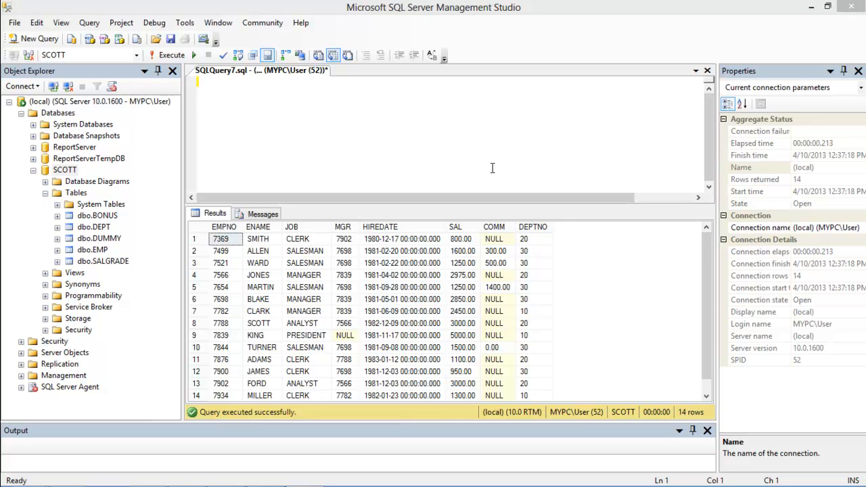
{"action": "mouse_move", "coordinate": [213, 89]}
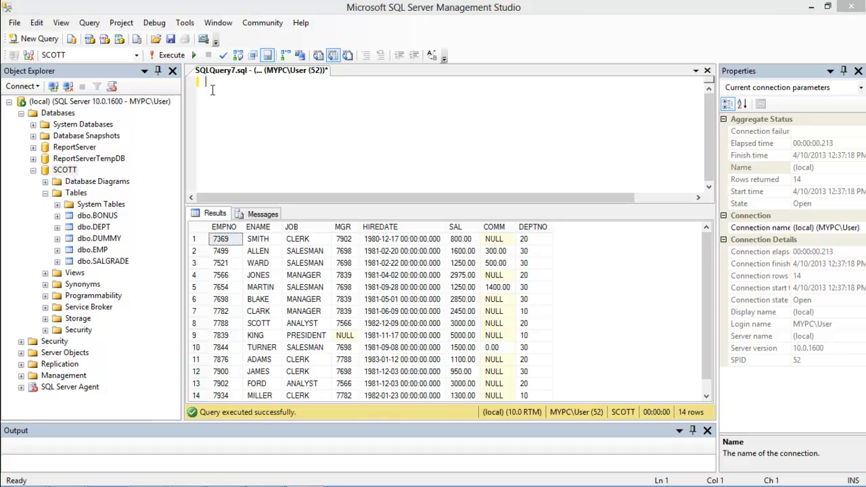
- Write a transaction deleting EMP rows with SAL > 2500, ending with commit
{"action": "type", "text": "begin t"}
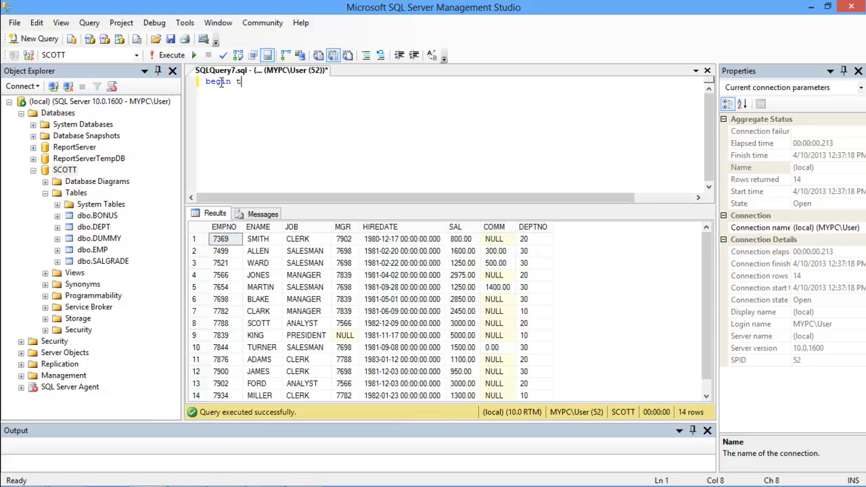
{"action": "key", "text": "Return"}
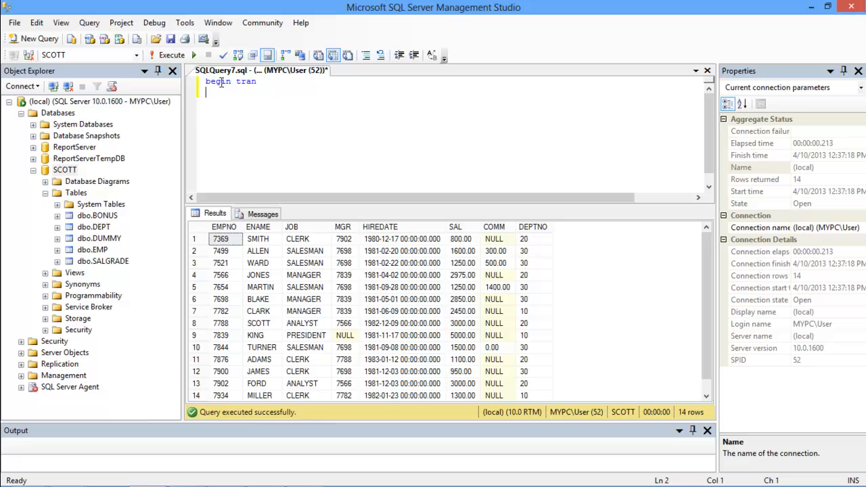
{"action": "type", "text": "delete from"}
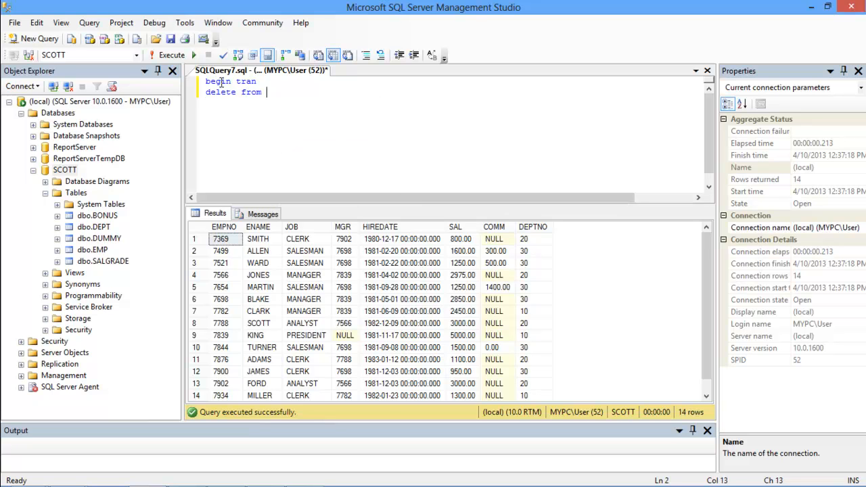
{"action": "type", "text": "EMP"}
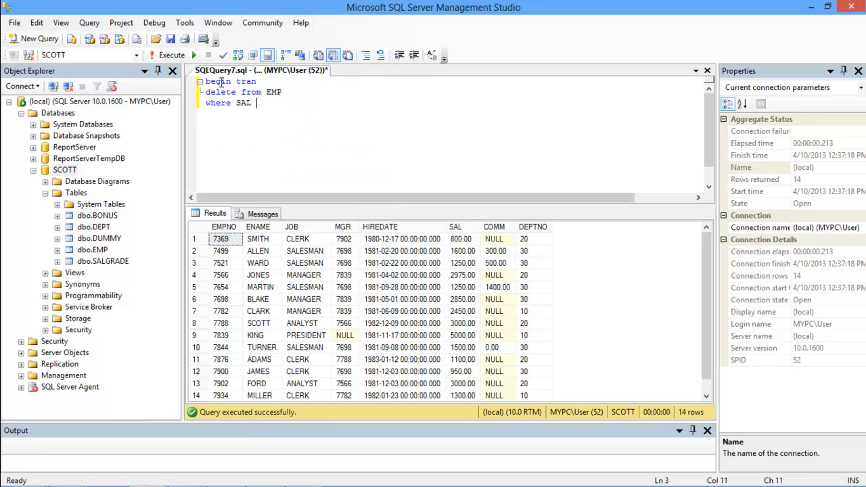
{"action": "type", "text": "> 2500"}
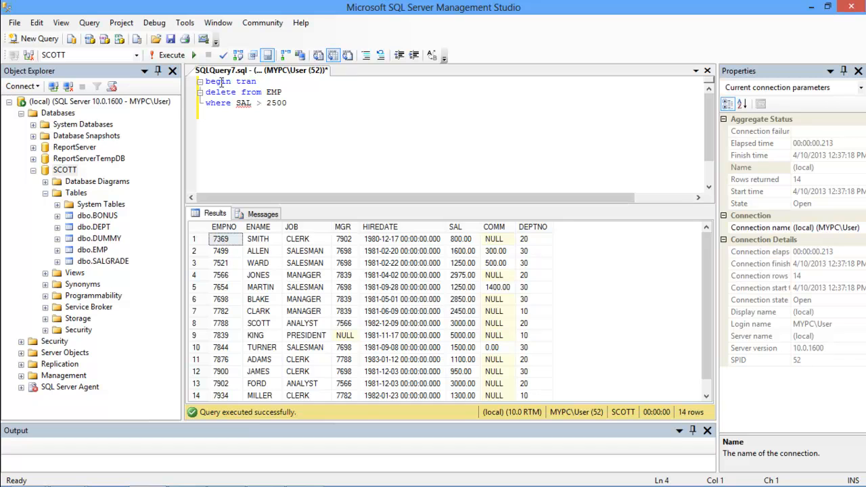
{"action": "type", "text": "commit"}
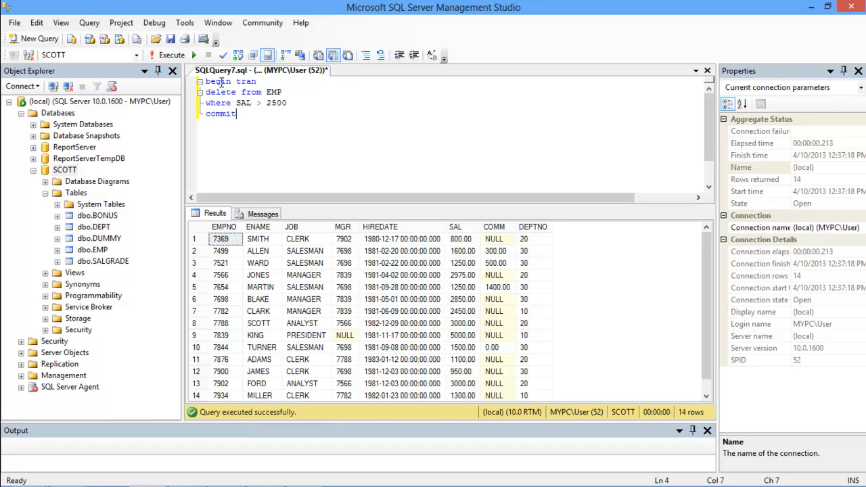
- Execute the delete transaction, then write and run select * from EMP
{"action": "left_click", "coordinate": [170, 54]}
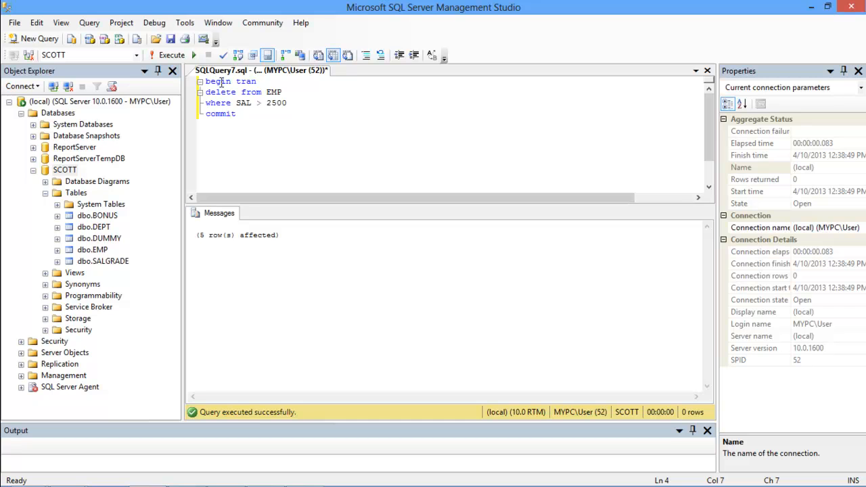
{"action": "type", "text": "se"}
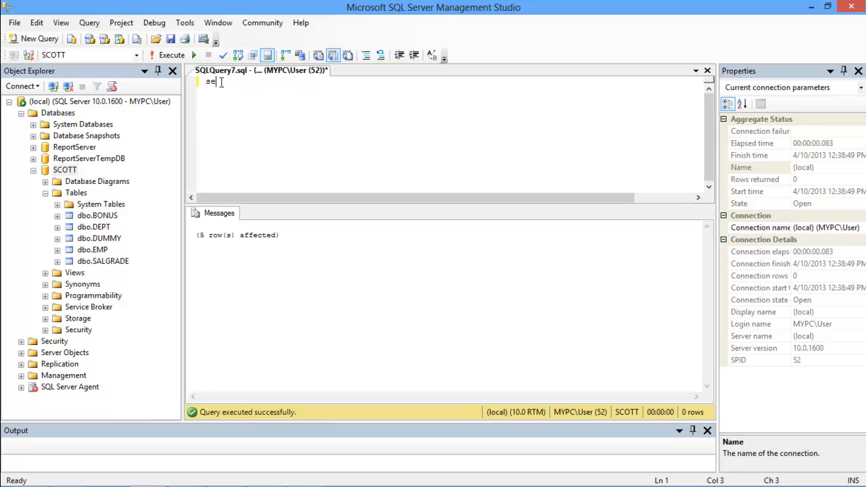
{"action": "type", "text": "lect * fr"}
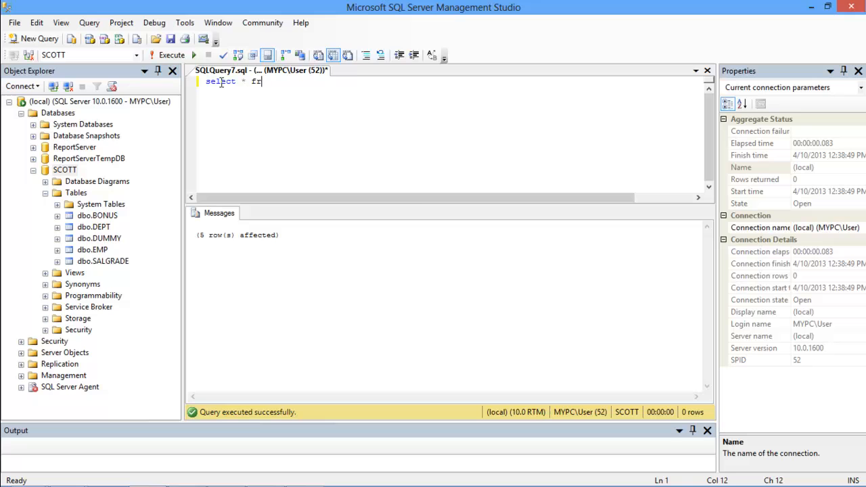
{"action": "type", "text": "om EMP"}
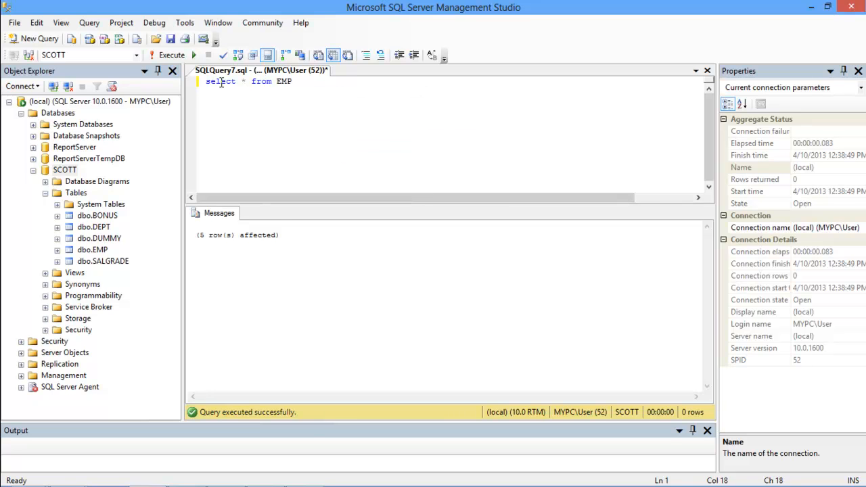
{"action": "left_click", "coordinate": [171, 54]}
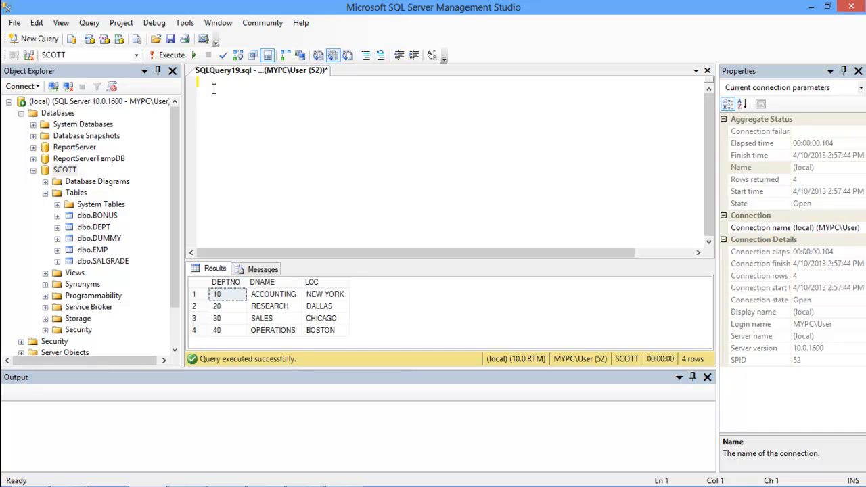
- Write a transaction with savepoints point1–point3 deleting DEPT rows with DEPTNO 10 and 20
{"action": "type", "text": "begin tran"}
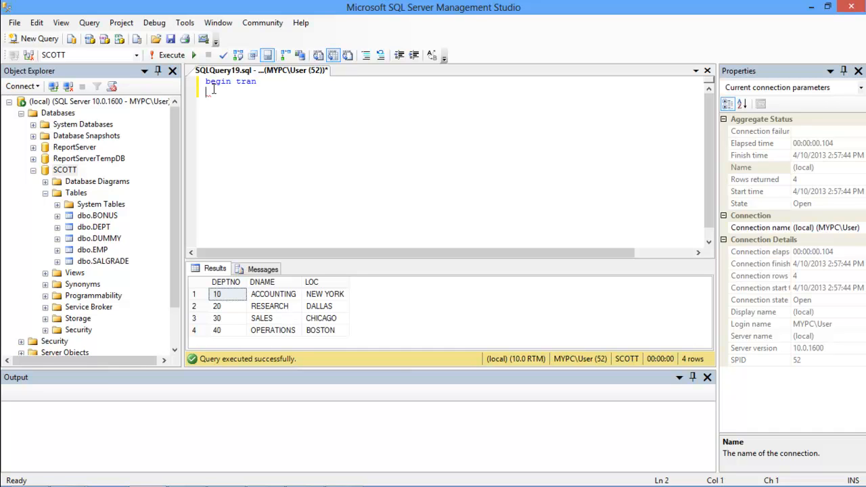
{"action": "type", "text": "save tran point1"}
{"action": "type", "text": "where"}
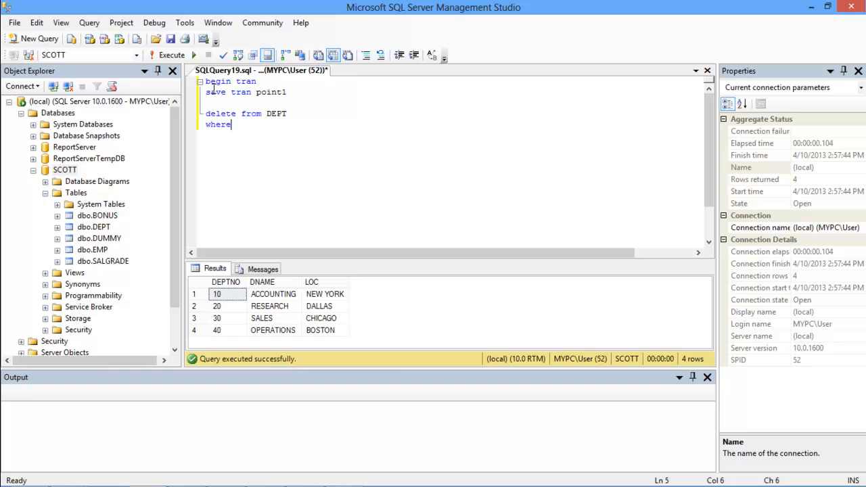
{"action": "type", "text": "DEPTNO=10"}
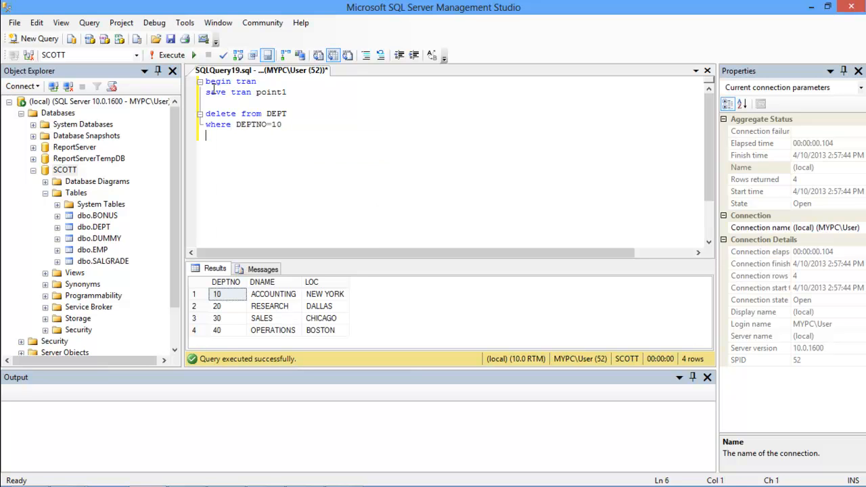
{"action": "type", "text": "save tran point"}
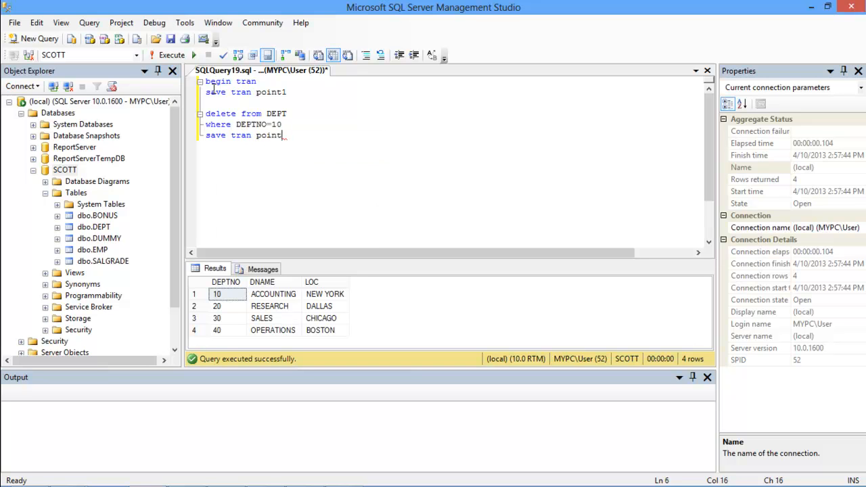
{"action": "type", "text": "2"}
{"action": "left_click", "coordinate": [452, 157]}
{"action": "type", "text": "delete from"}
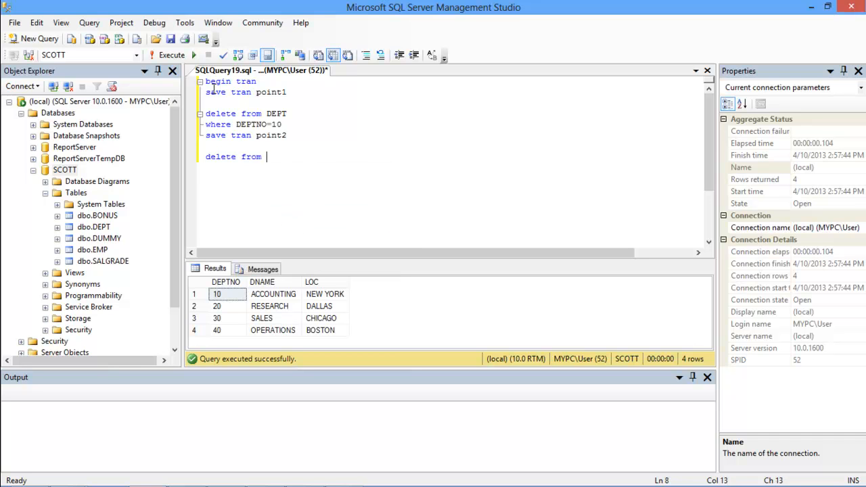
{"action": "type", "text": "DEPT"}
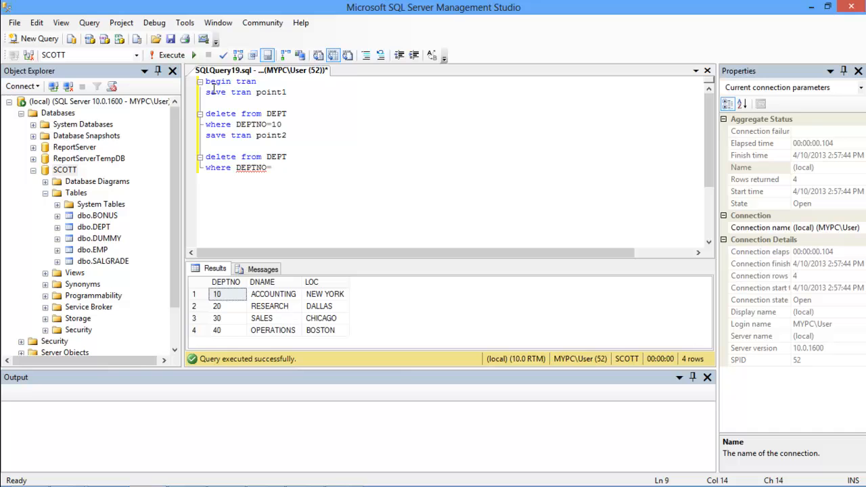
{"action": "type", "text": "20"}
{"action": "type", "text": "save tran point3"}
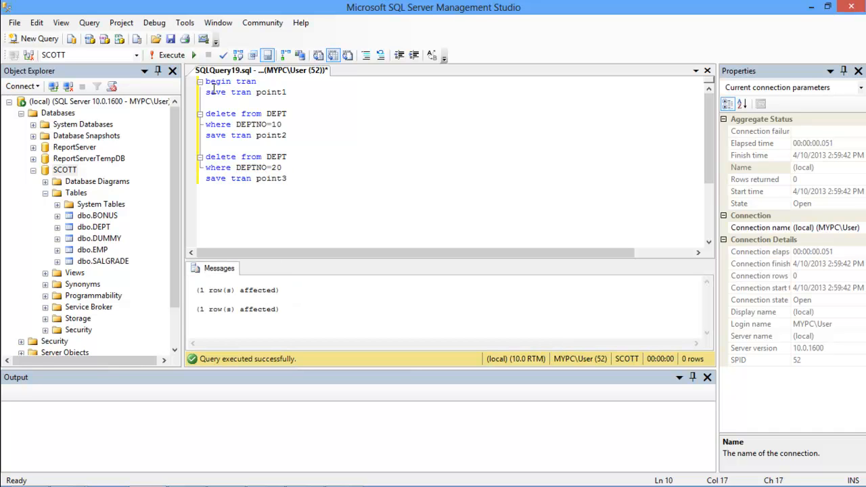
- Add select * from DEPT below the script to list the remaining departments
{"action": "type", "text": "select * from d"}
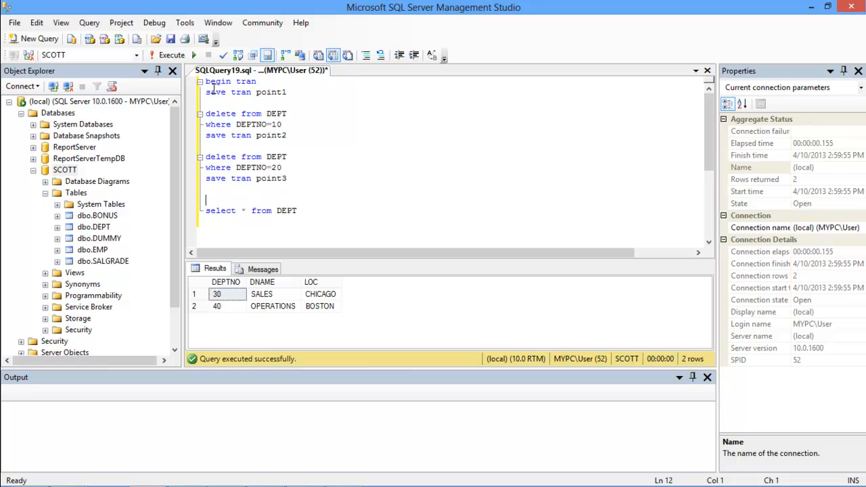
- Execute rollback tran point2, then rerun the DEPT query to show departments 20, 30 and 40
{"action": "type", "text": "rollback tran"}
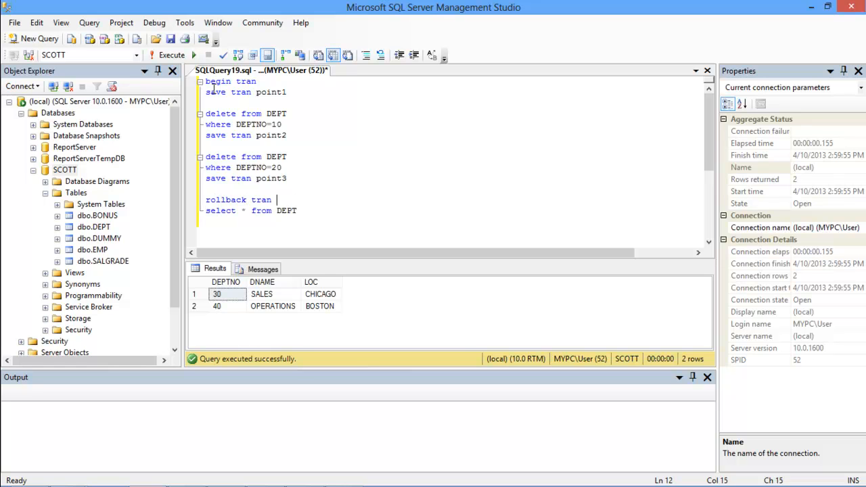
{"action": "type", "text": "point2"}
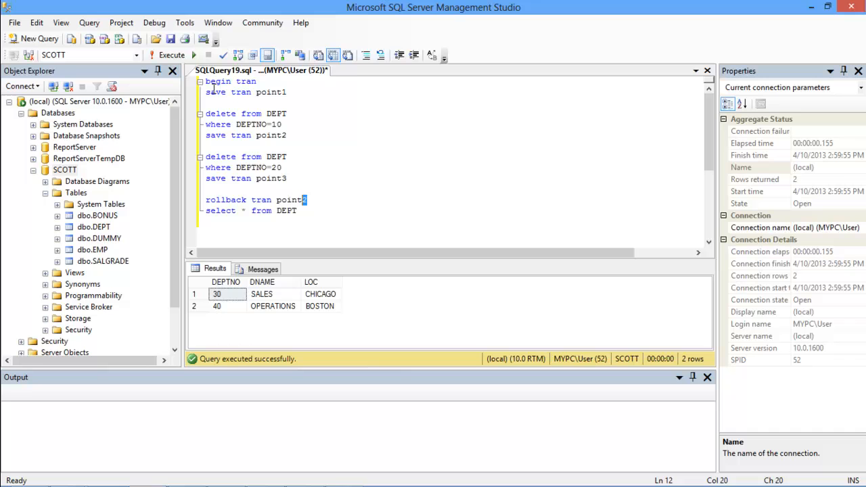
{"action": "left_click", "coordinate": [172, 54]}
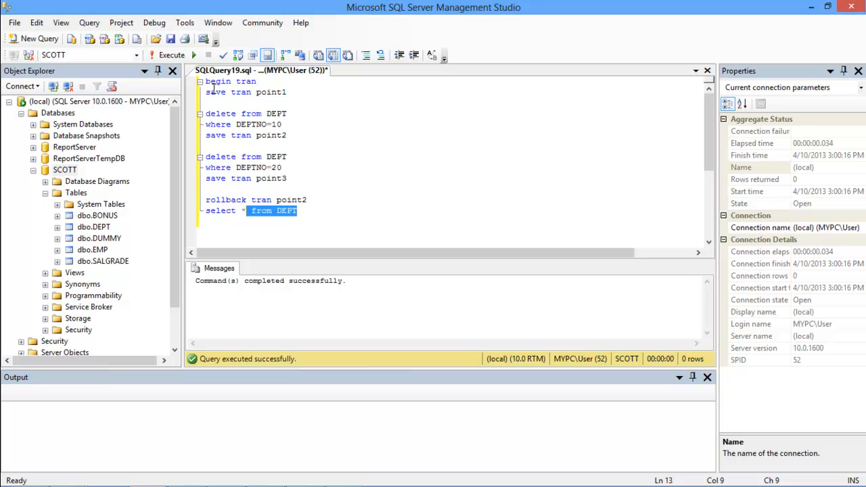
{"action": "left_click", "coordinate": [172, 54]}
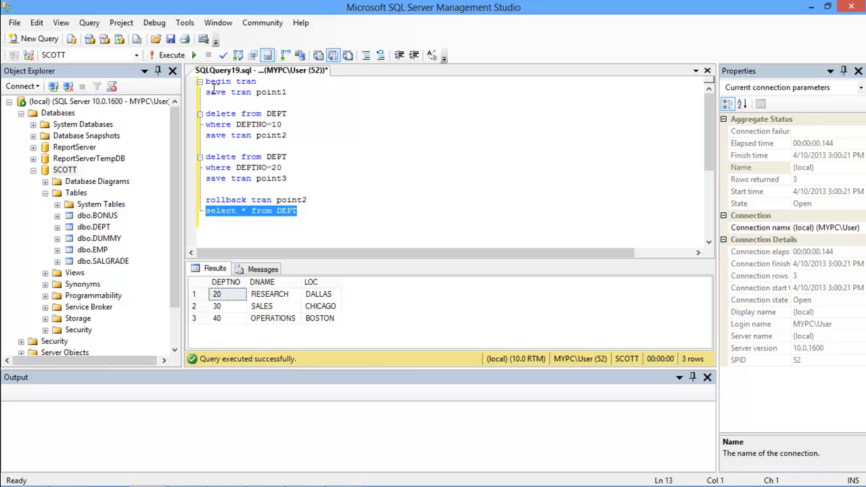
{"action": "left_click", "coordinate": [308, 200]}
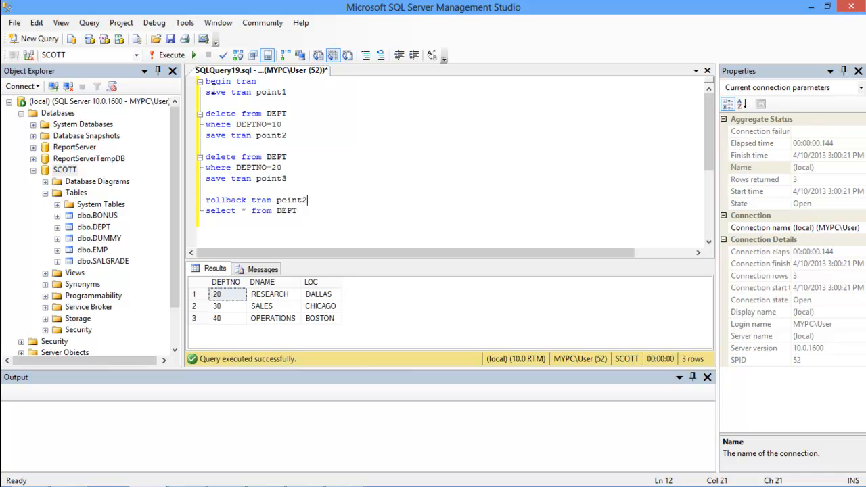